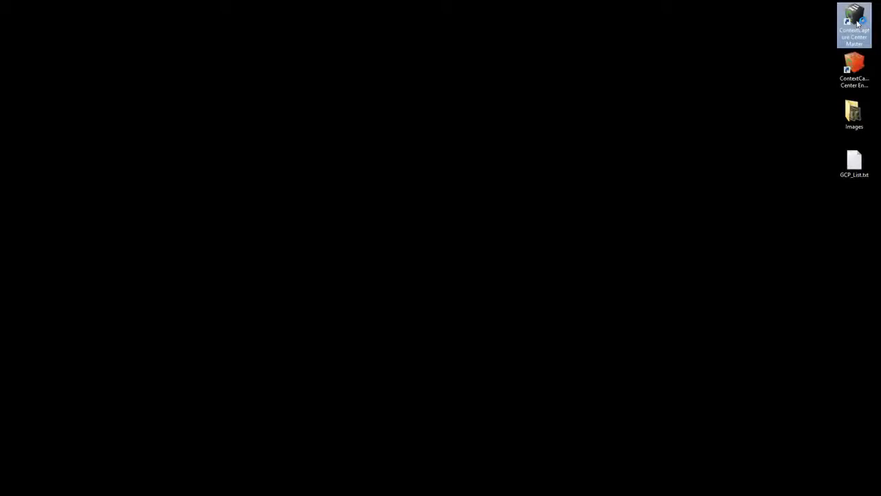
- Create a new project named GCP_DEMO saved on the Desktop
{"action": "double_click", "coordinate": [854, 25]}
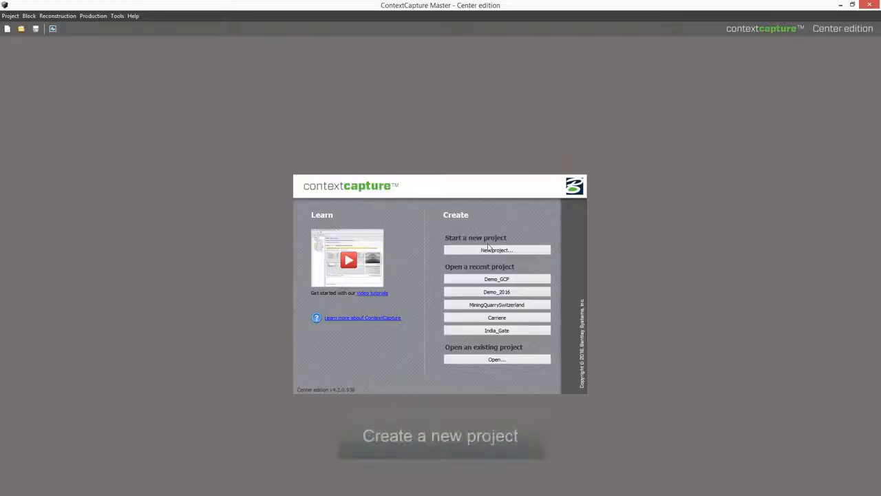
{"action": "left_click", "coordinate": [496, 249]}
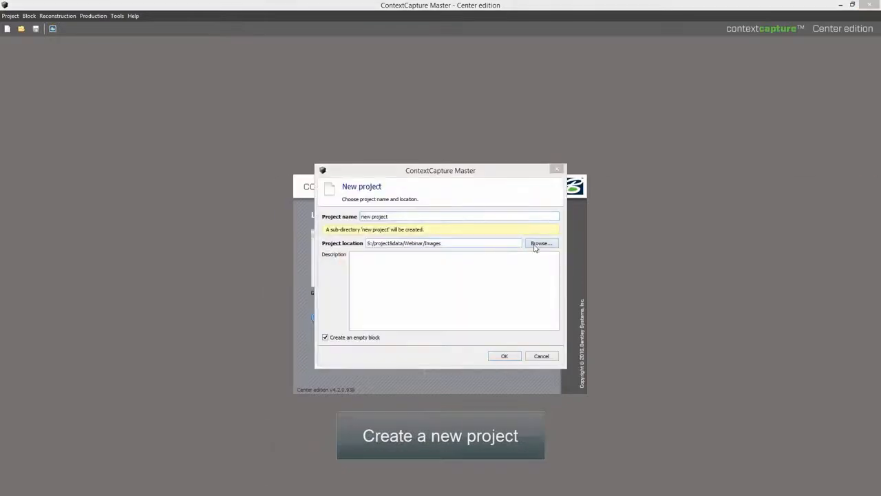
{"action": "left_click", "coordinate": [541, 243]}
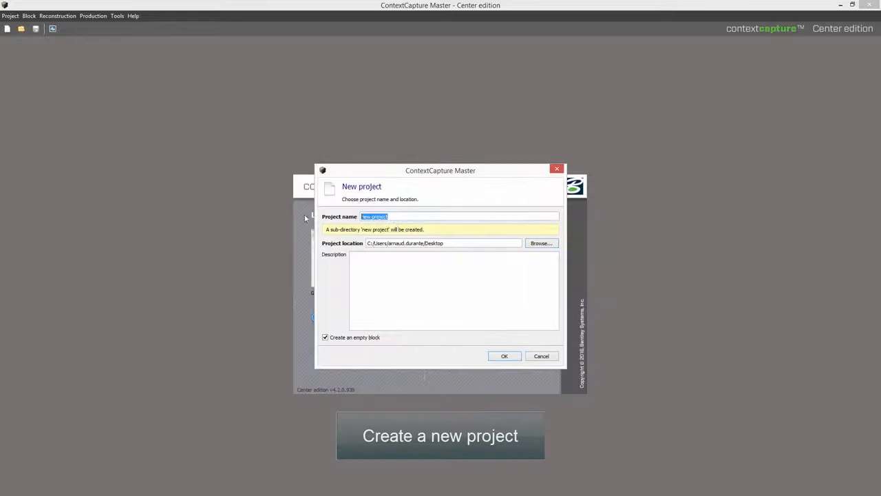
{"action": "type", "text": "GCP_DEMO"}
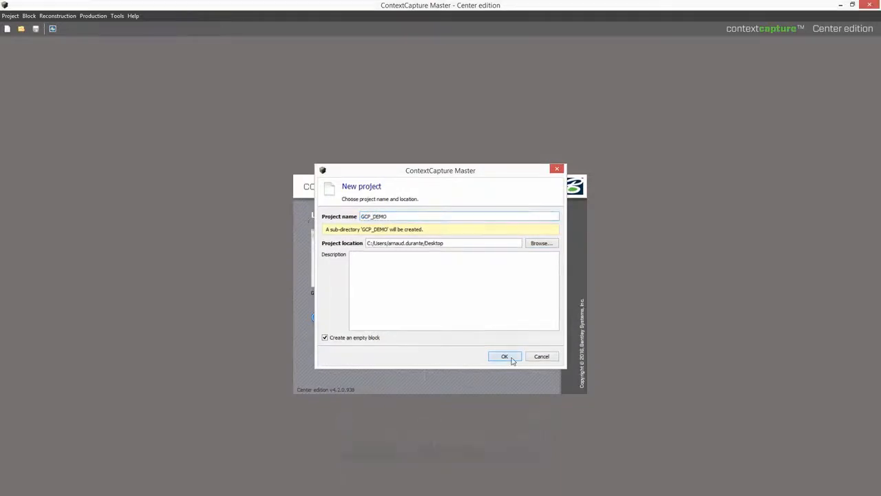
{"action": "left_click", "coordinate": [504, 355]}
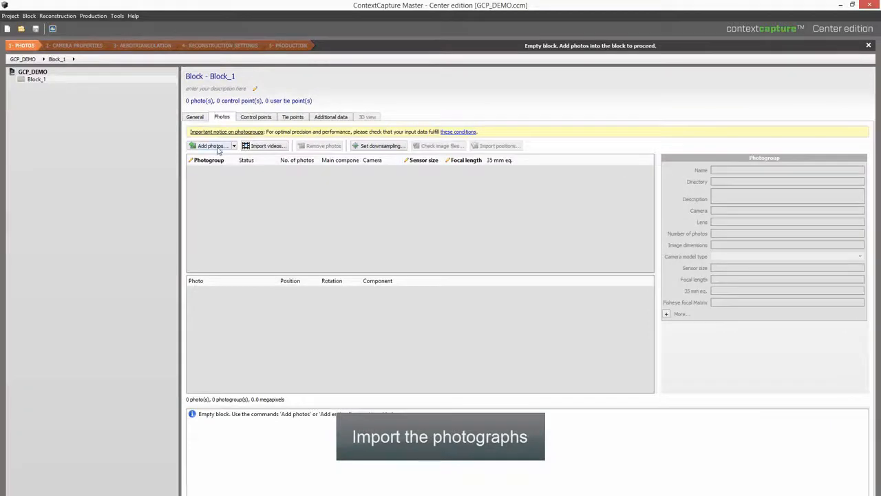
- Add all 281 photos from the Images folder to Block_1 and review the photogroup's camera properties
{"action": "left_click", "coordinate": [209, 146]}
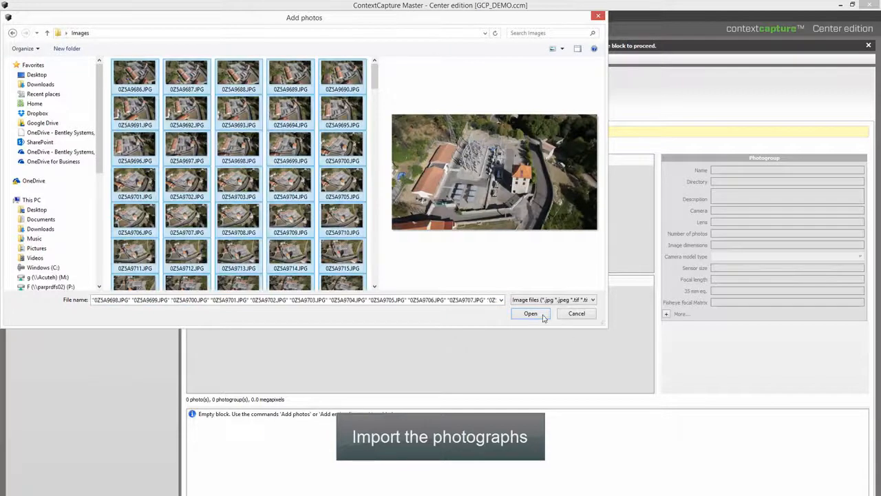
{"action": "left_click", "coordinate": [530, 314]}
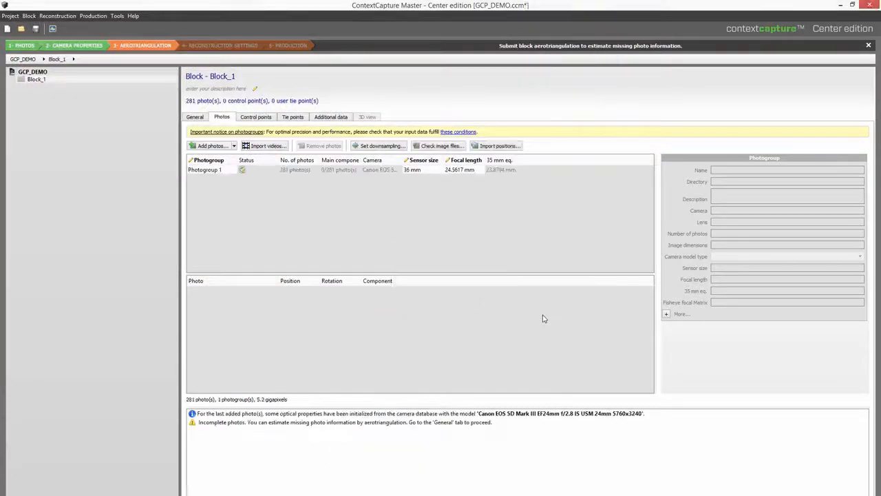
{"action": "left_click", "coordinate": [204, 169]}
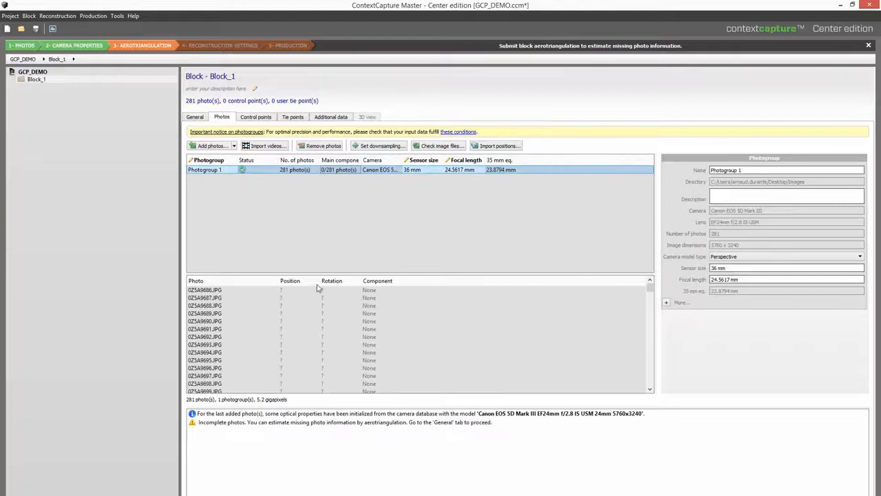
{"action": "left_click", "coordinate": [204, 298]}
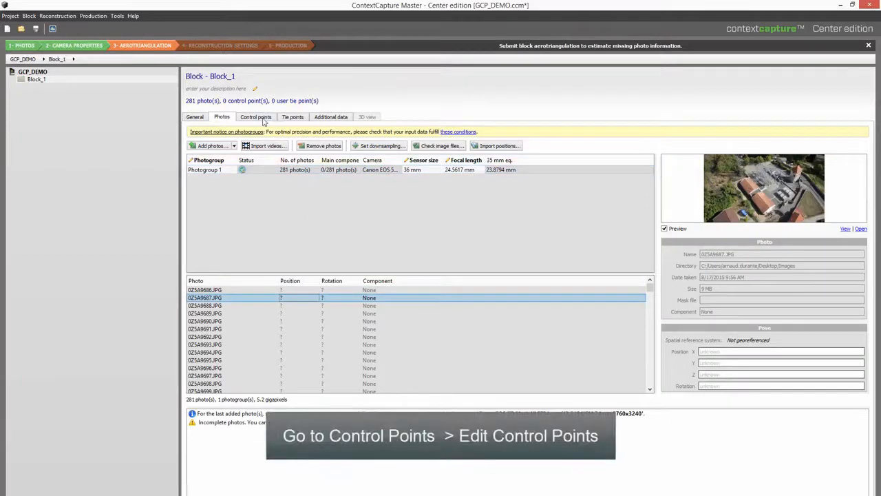
- Set the control points editor's spatial reference system to RGF93 / CC45 (EPSG:3945)
{"action": "left_click", "coordinate": [256, 116]}
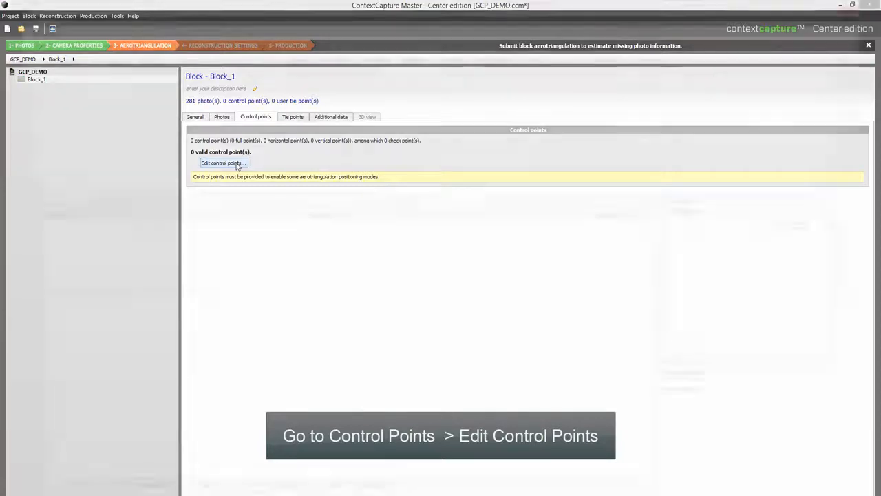
{"action": "left_click", "coordinate": [222, 162]}
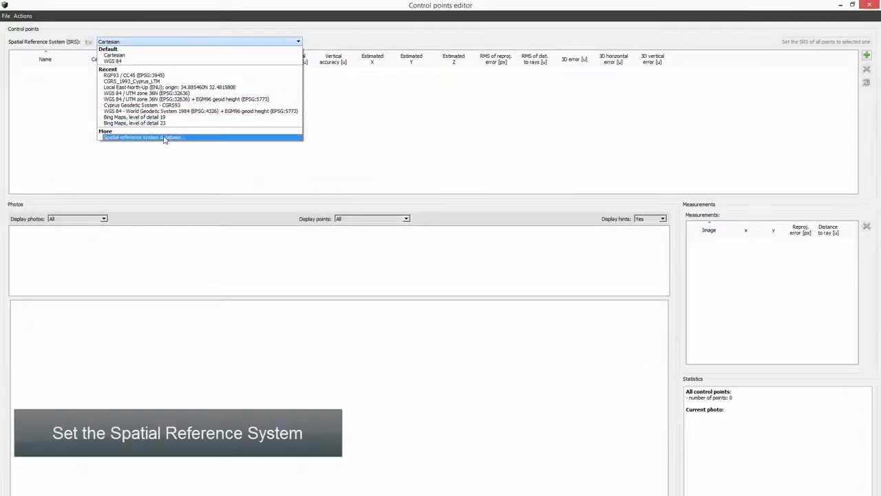
{"action": "left_click", "coordinate": [143, 138]}
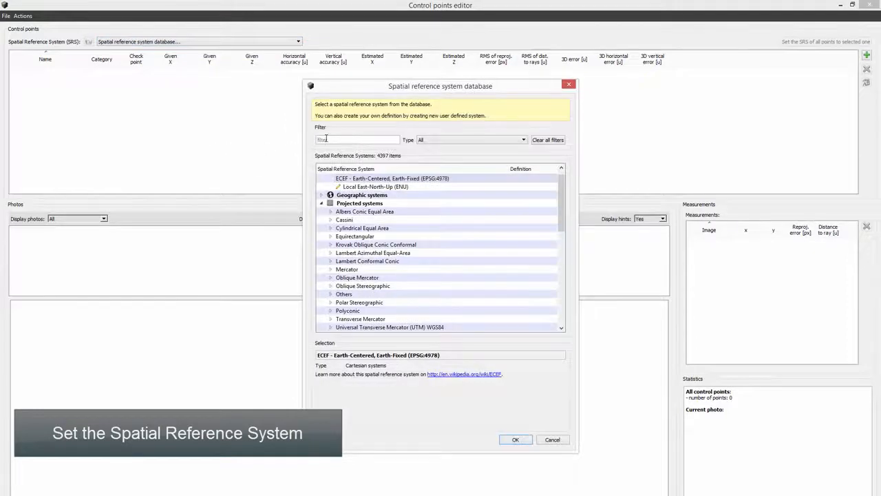
{"action": "type", "text": "cc45"}
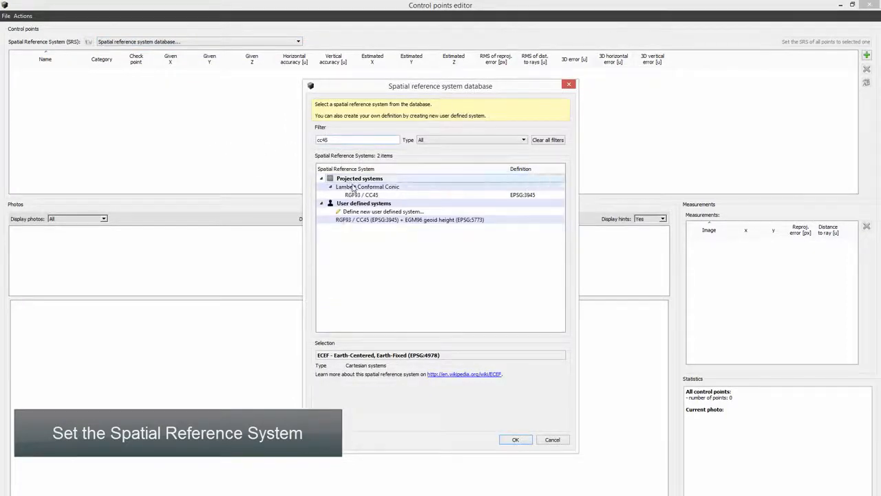
{"action": "left_click", "coordinate": [360, 195]}
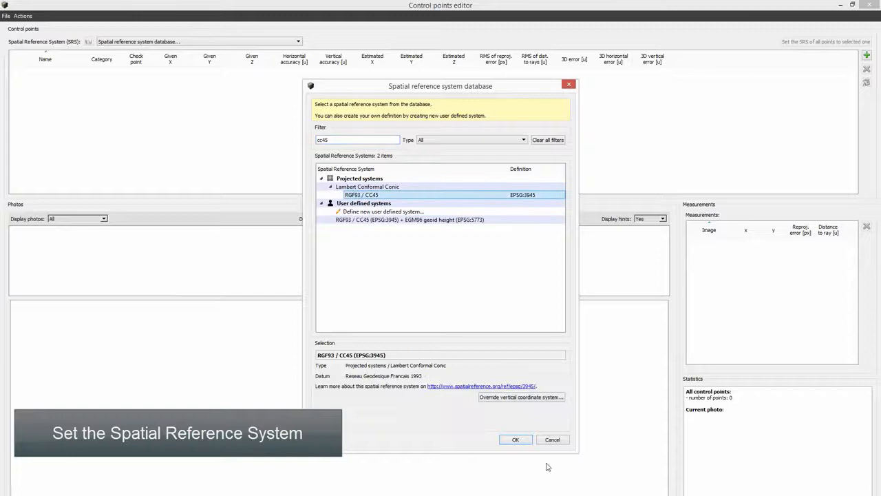
{"action": "left_click", "coordinate": [515, 439]}
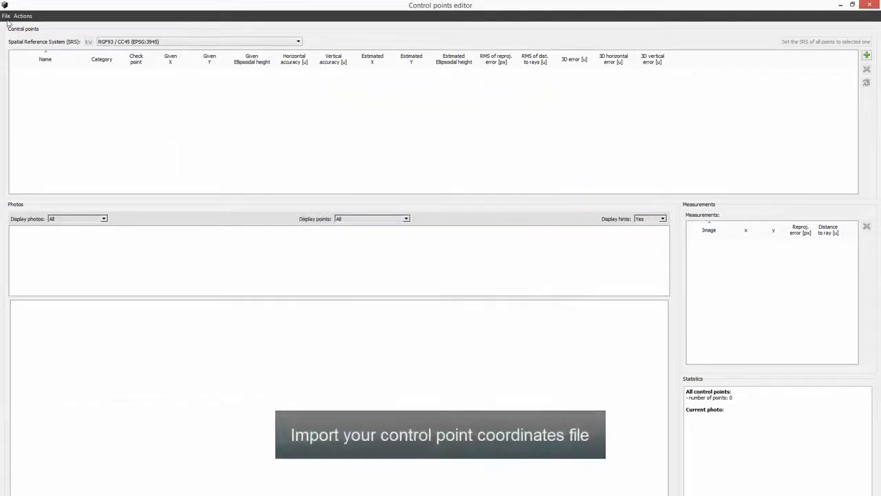
- Import the 17 control points from GCP_List.txt and select the first point
{"action": "left_click", "coordinate": [6, 16]}
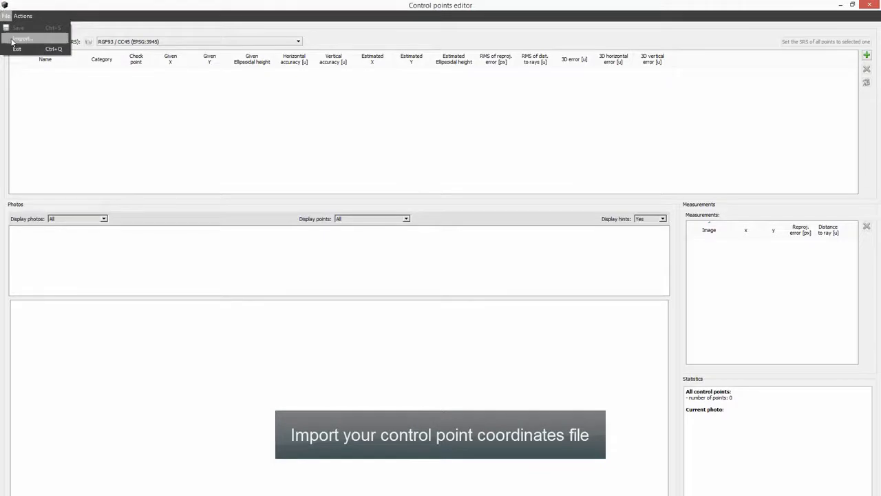
{"action": "left_click", "coordinate": [22, 39]}
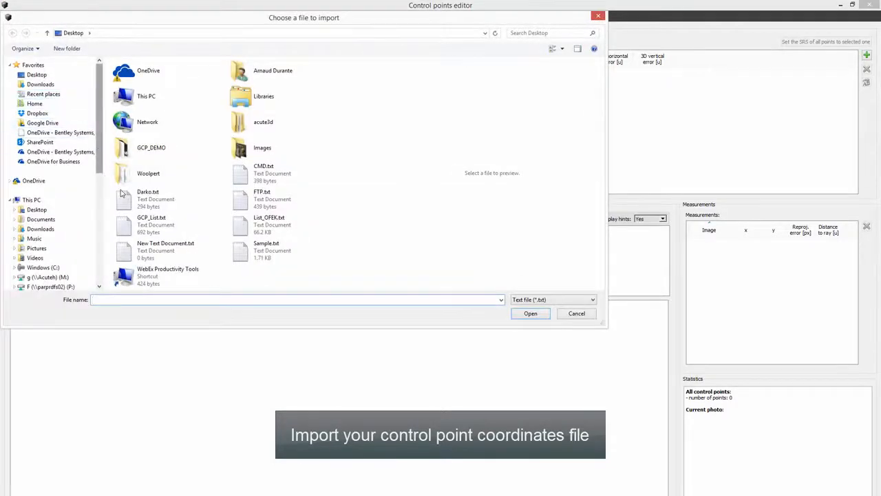
{"action": "left_click", "coordinate": [151, 224]}
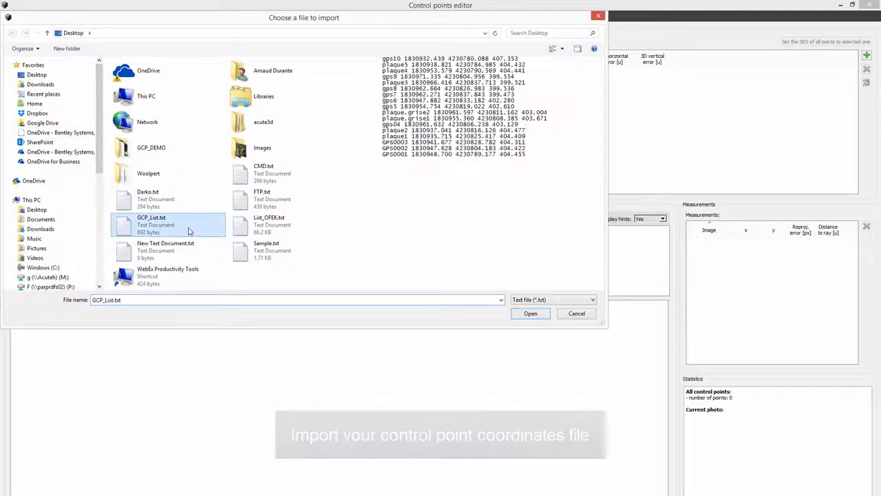
{"action": "left_click", "coordinate": [530, 314]}
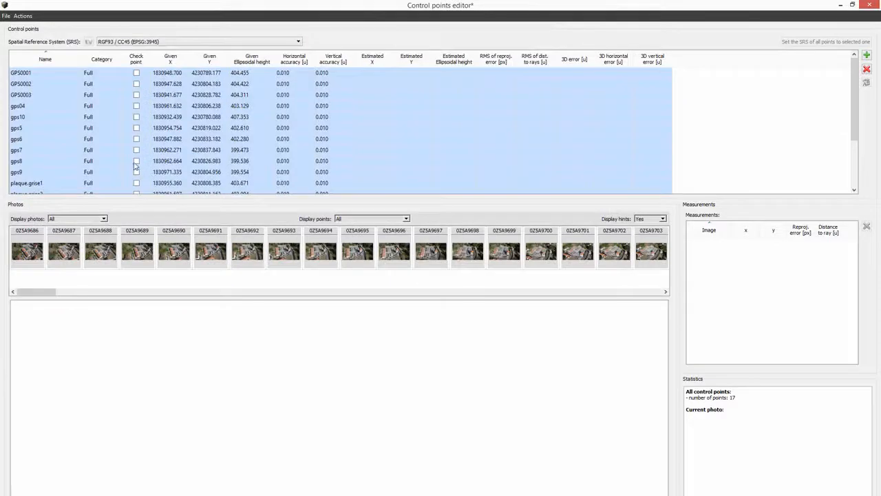
{"action": "left_click", "coordinate": [21, 72]}
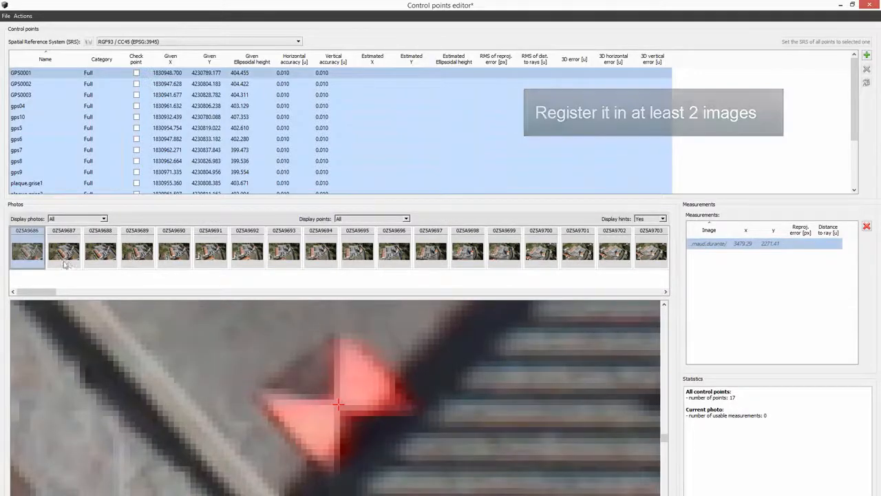
- Mark the selected control point's location in a photo to add an image measurement
{"action": "left_click", "coordinate": [137, 251]}
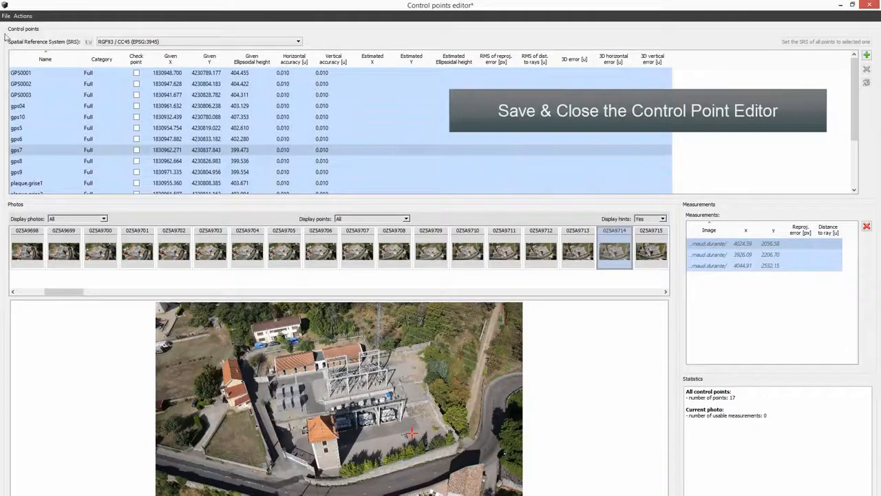
- Save and close the control points editor, returning to Block_1's General summary
{"action": "left_click", "coordinate": [22, 15]}
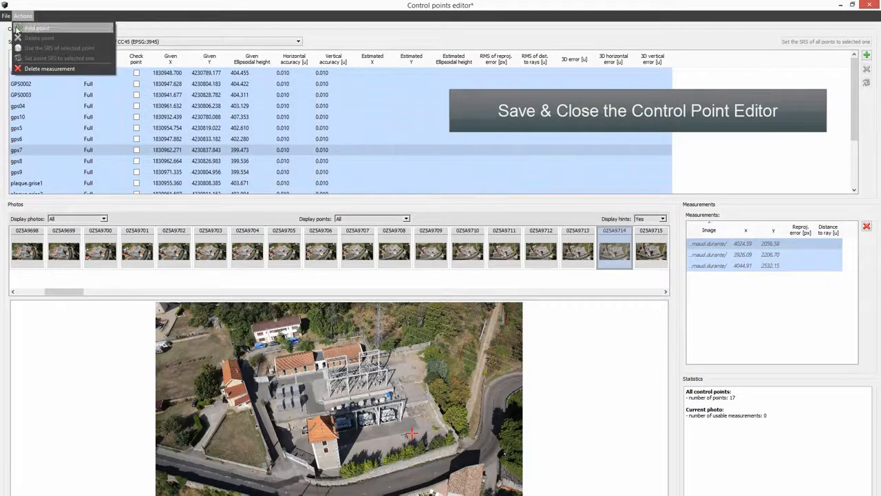
{"action": "left_click", "coordinate": [22, 15]}
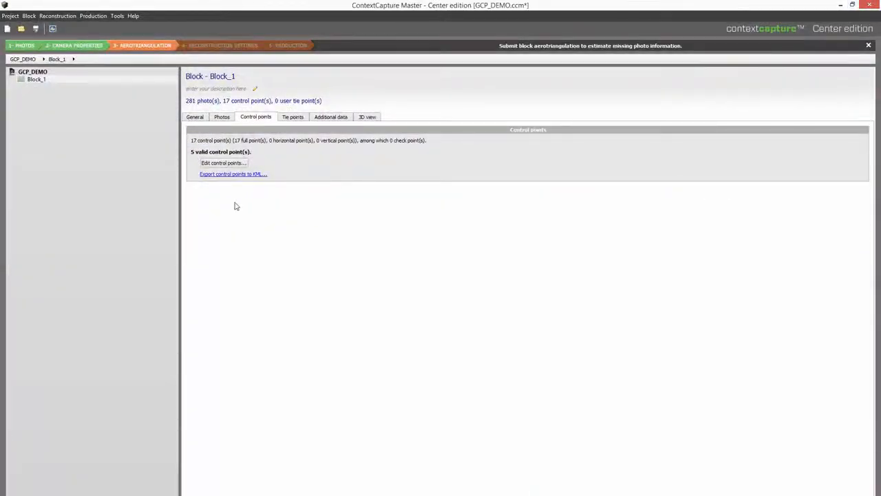
{"action": "left_click", "coordinate": [196, 116]}
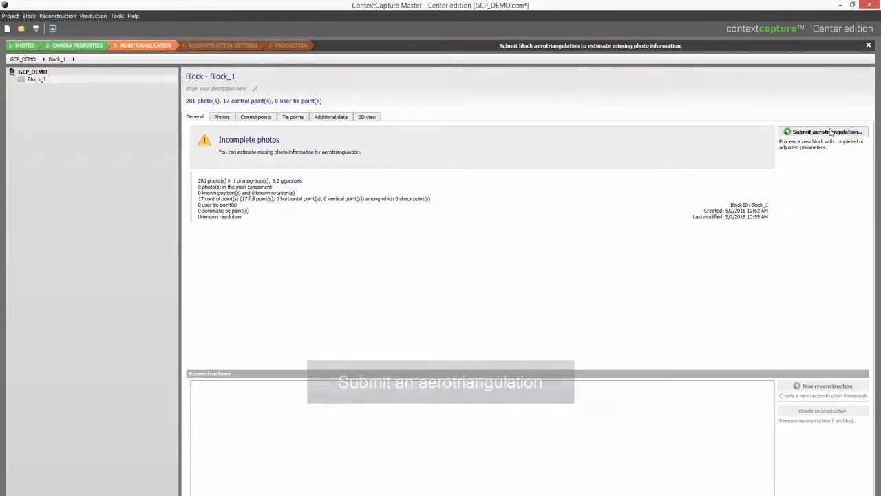
- Submit an aerotriangulation to Block_1 - AT using control points for adjustment
{"action": "left_click", "coordinate": [824, 132]}
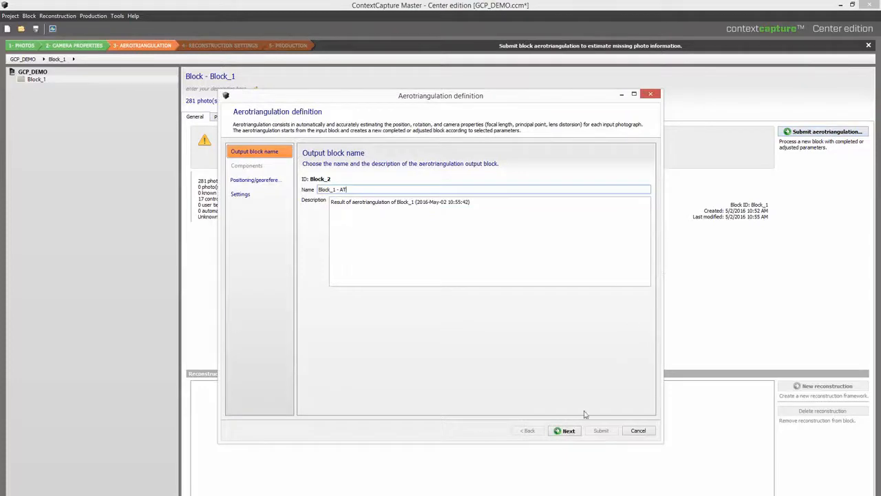
{"action": "left_click", "coordinate": [564, 430]}
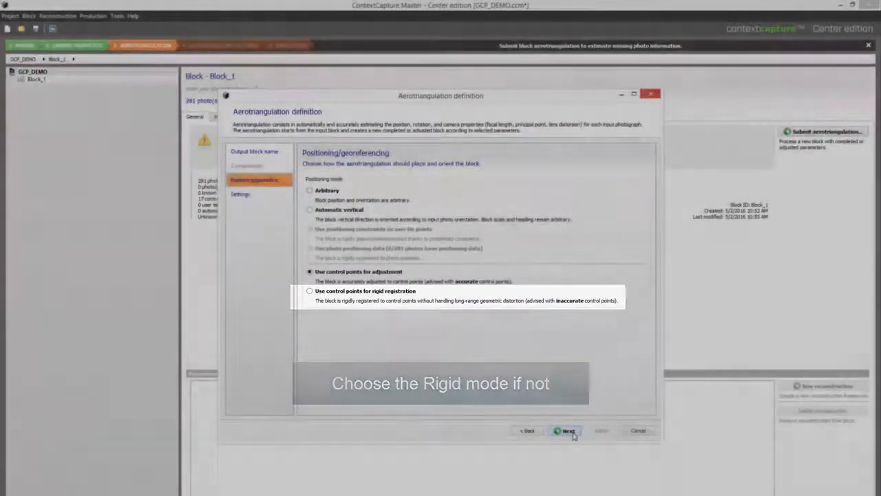
{"action": "left_click", "coordinate": [568, 430]}
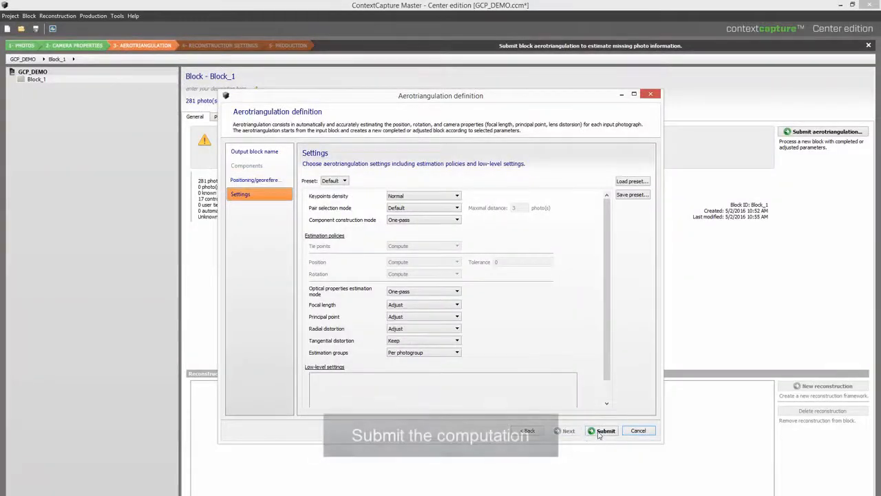